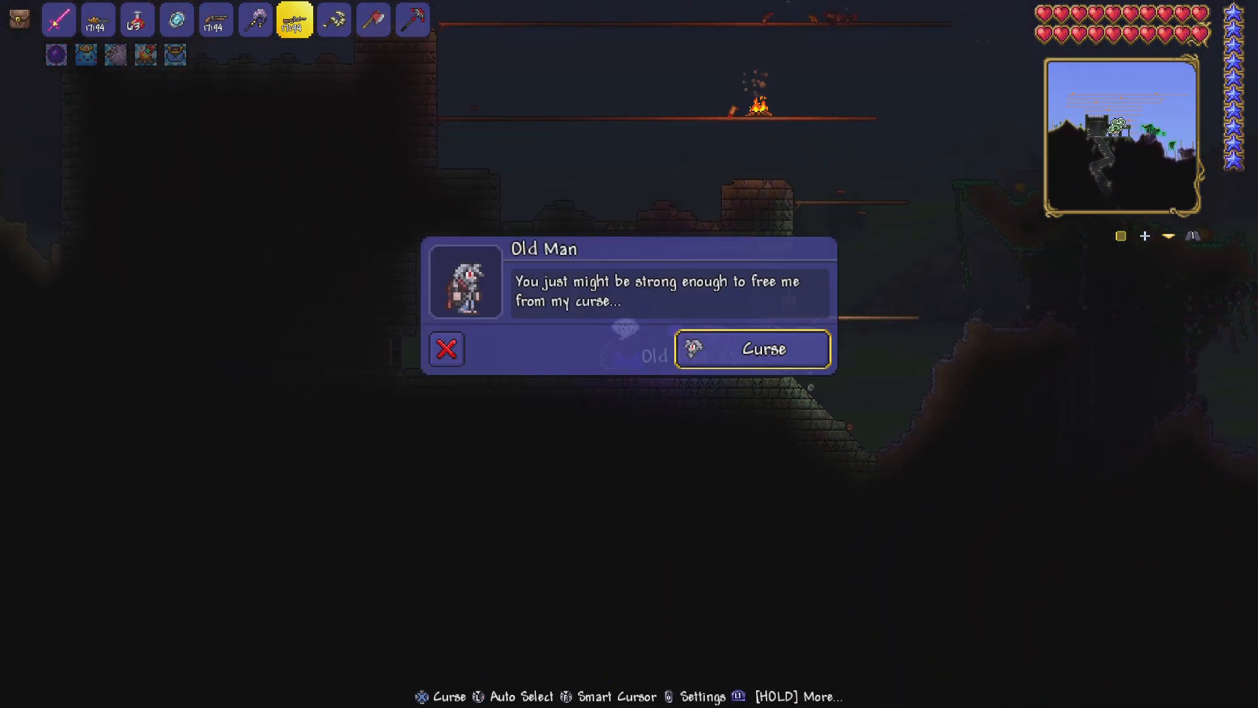
# Accept the Old Man's curse to summon Skeletron
pyautogui.click(751, 349)
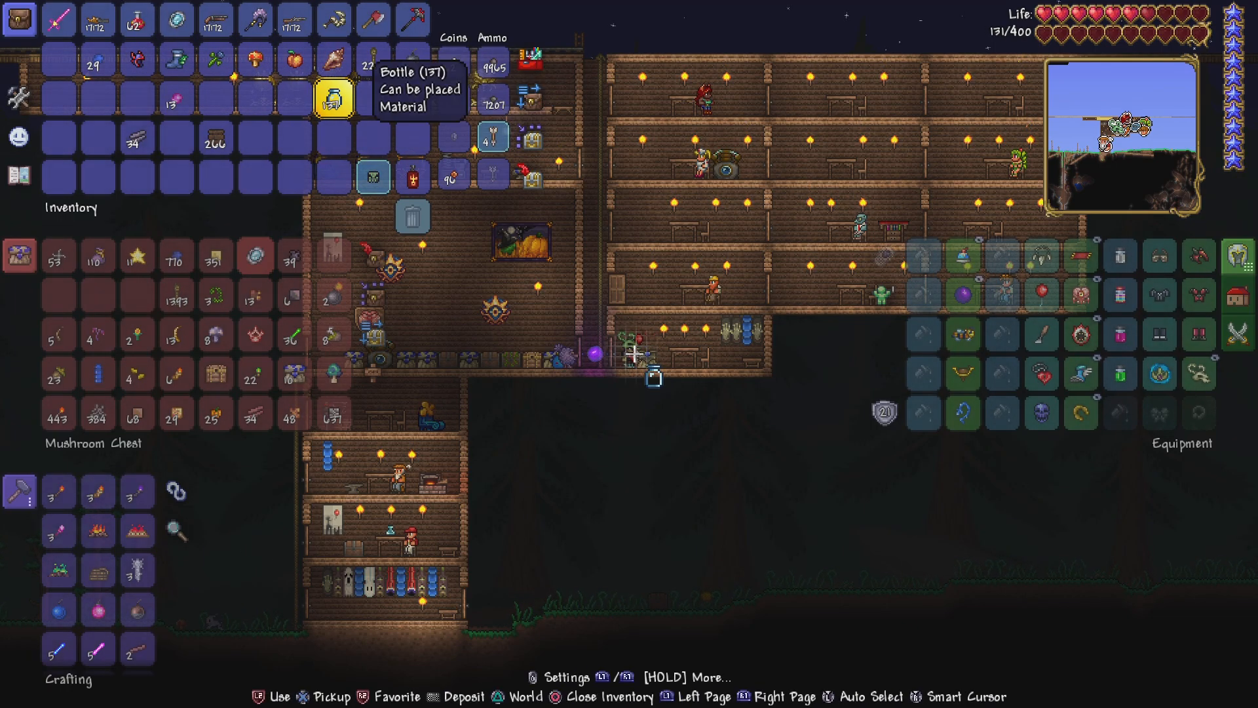
pyautogui.moveTo(371, 176)
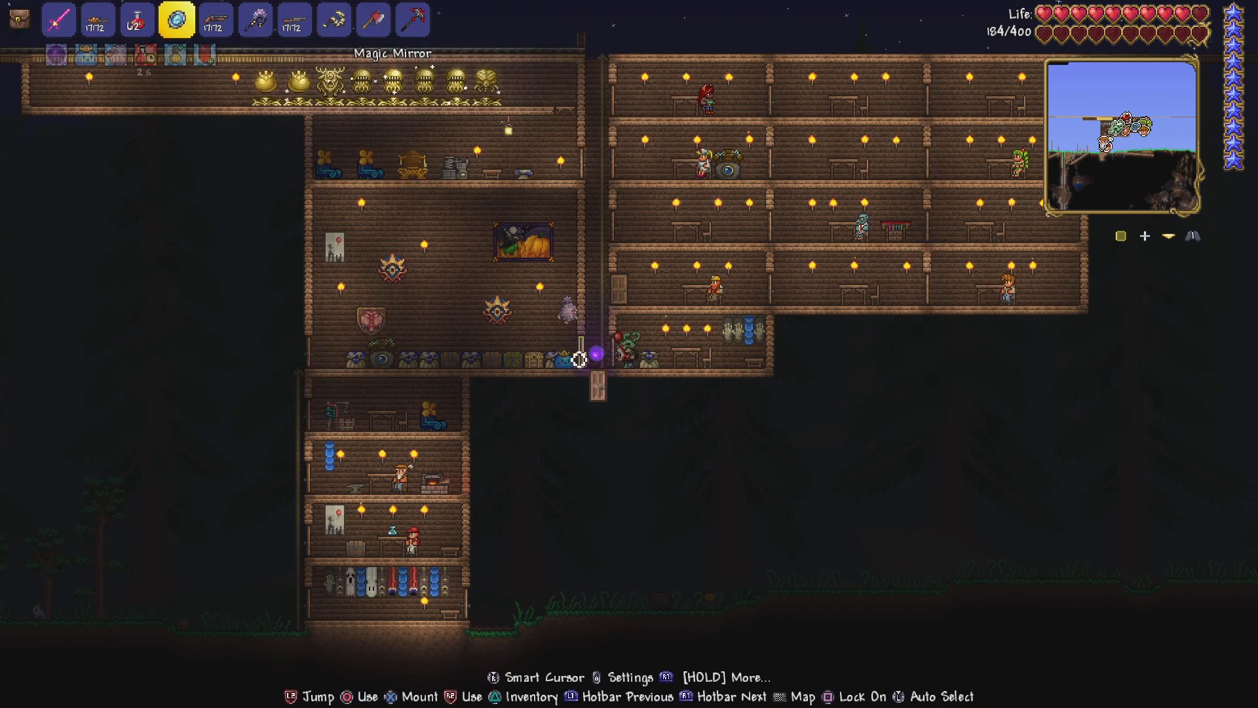
# Open the nearby chest, sort the inventory items, then close the chest and inventory
pyautogui.press('i')
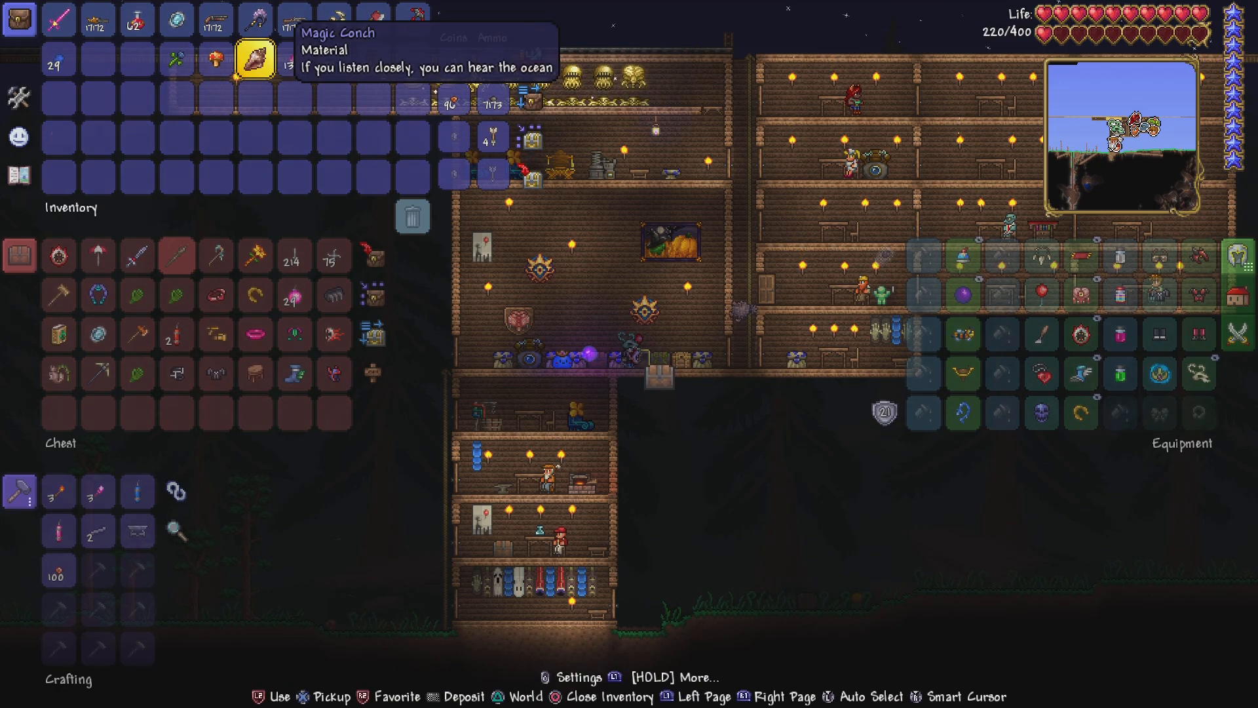
pyautogui.click(492, 93)
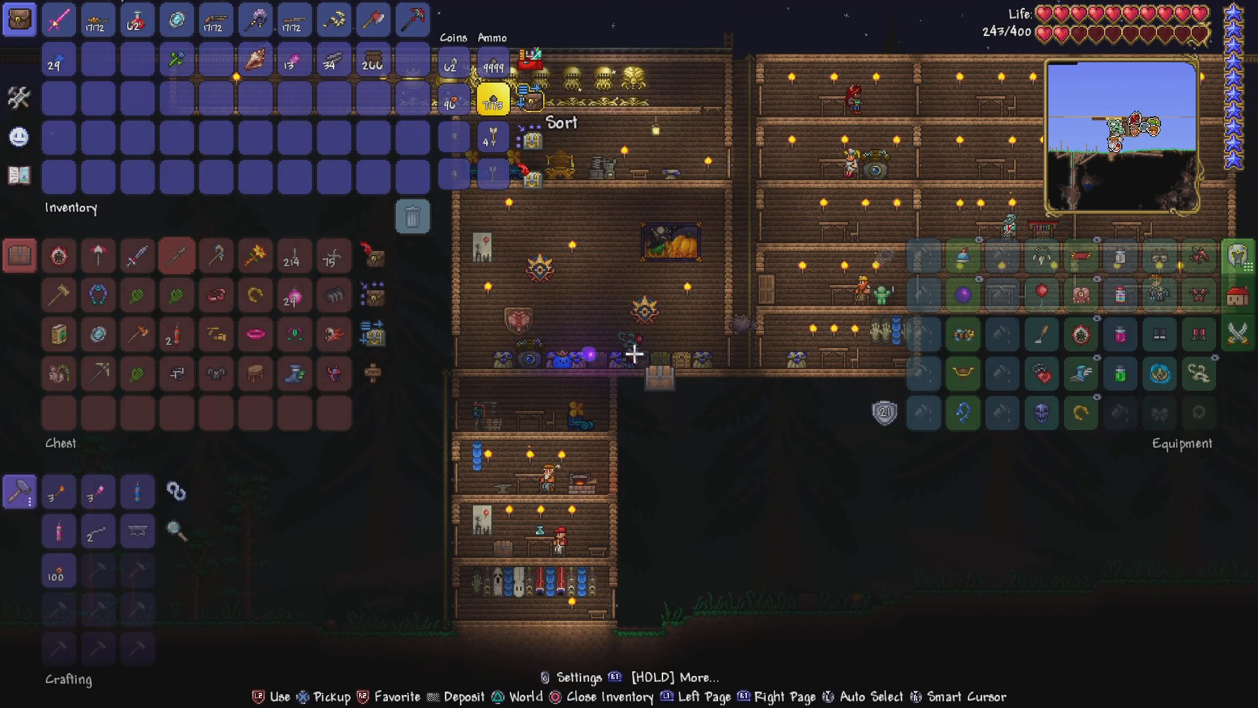
pyautogui.press('escape')
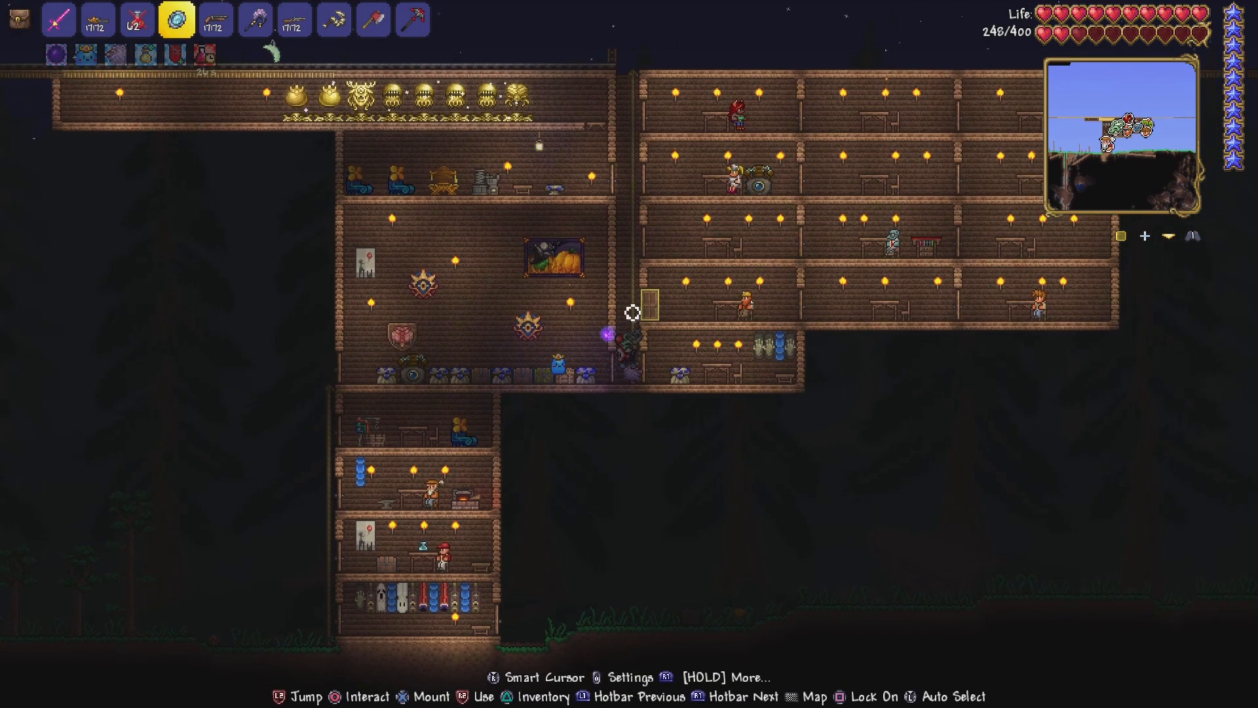